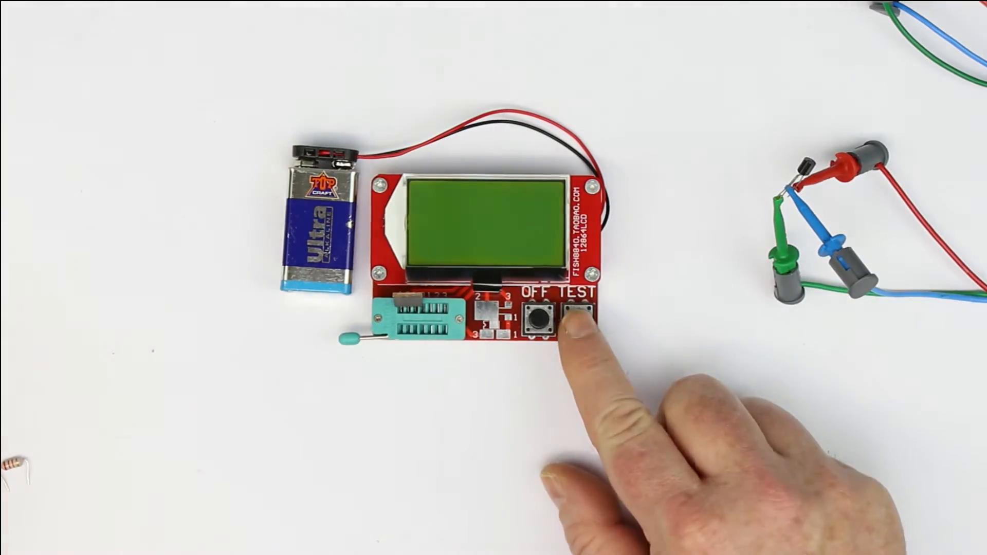
left_click(576, 318)
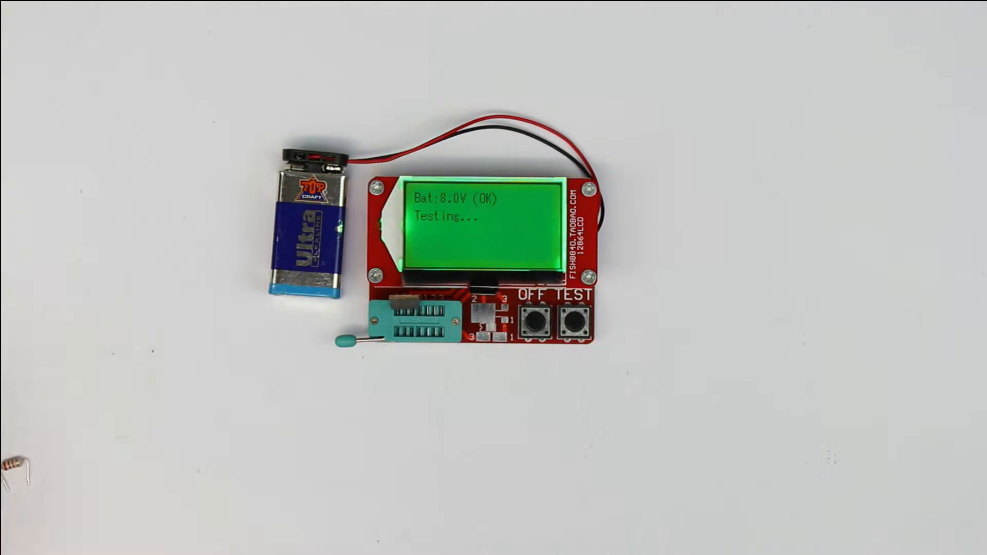
left_click(575, 323)
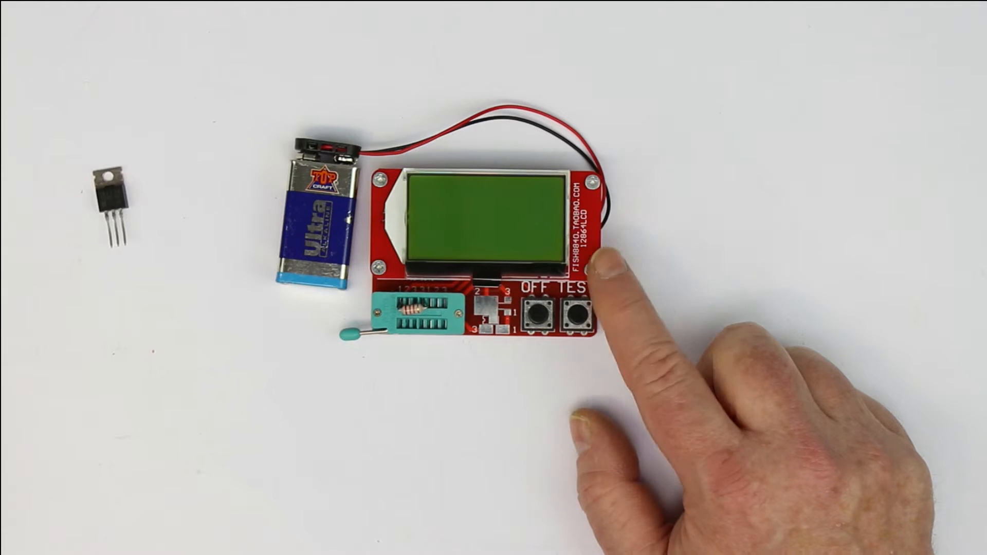
left_click(575, 313)
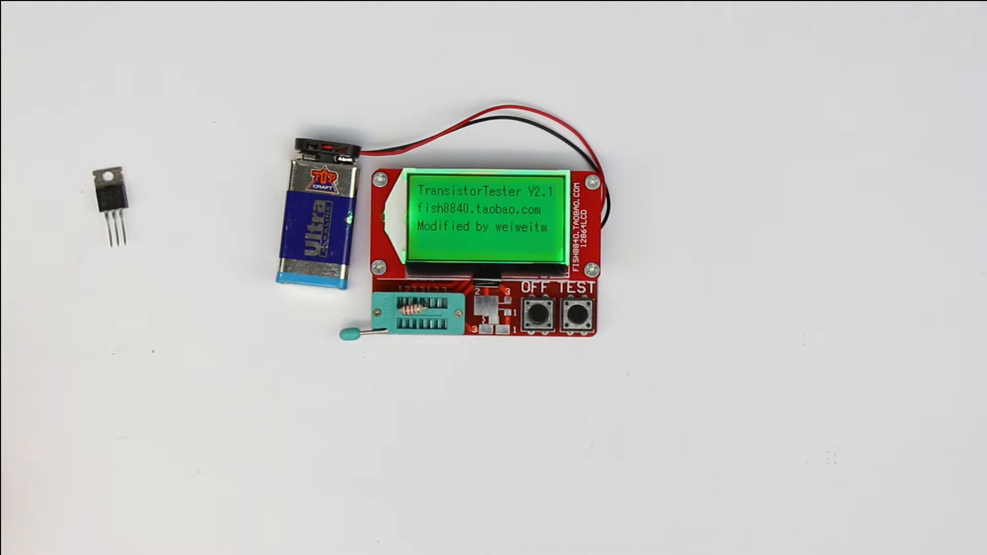
left_click(576, 313)
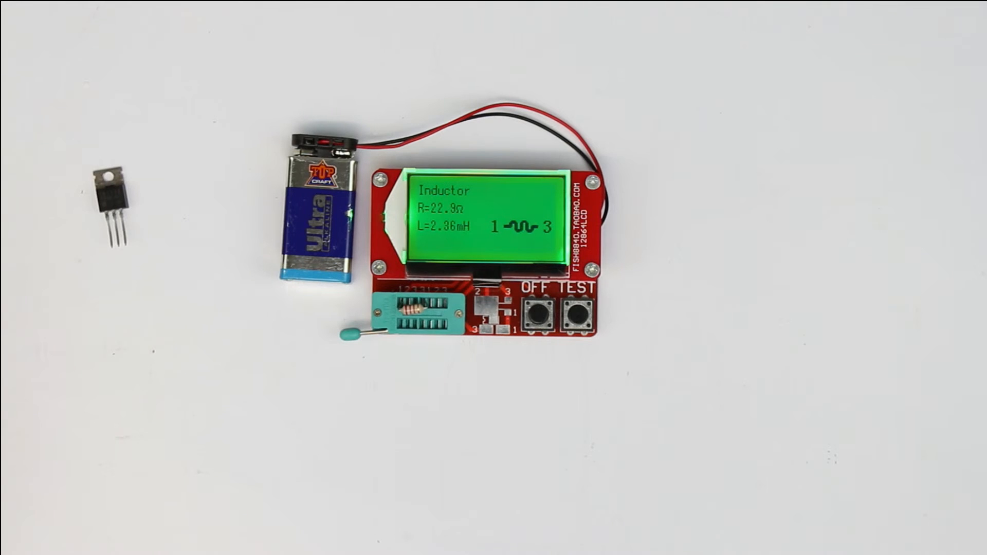
left_click(542, 308)
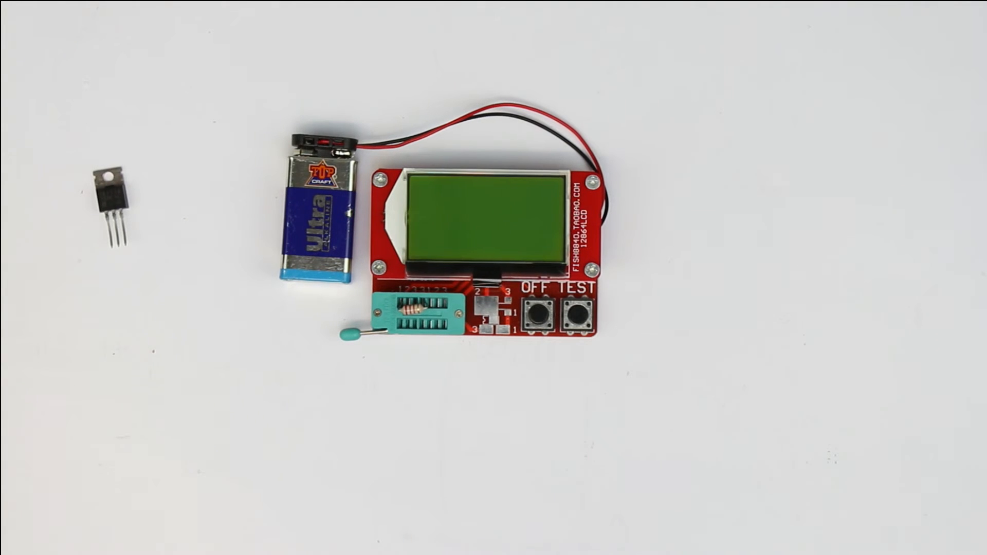